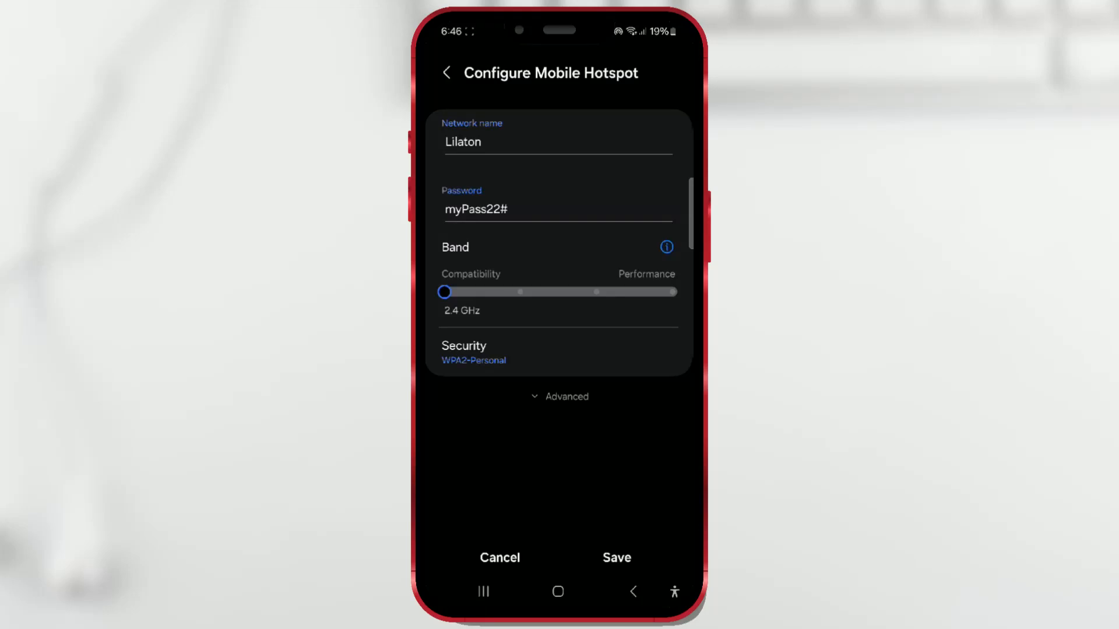
Step: Slide the hotspot Band setting through 2.4 GHz and 5 GHz to 6 GHz preferred
left_click_drag(444, 292, 519, 291)
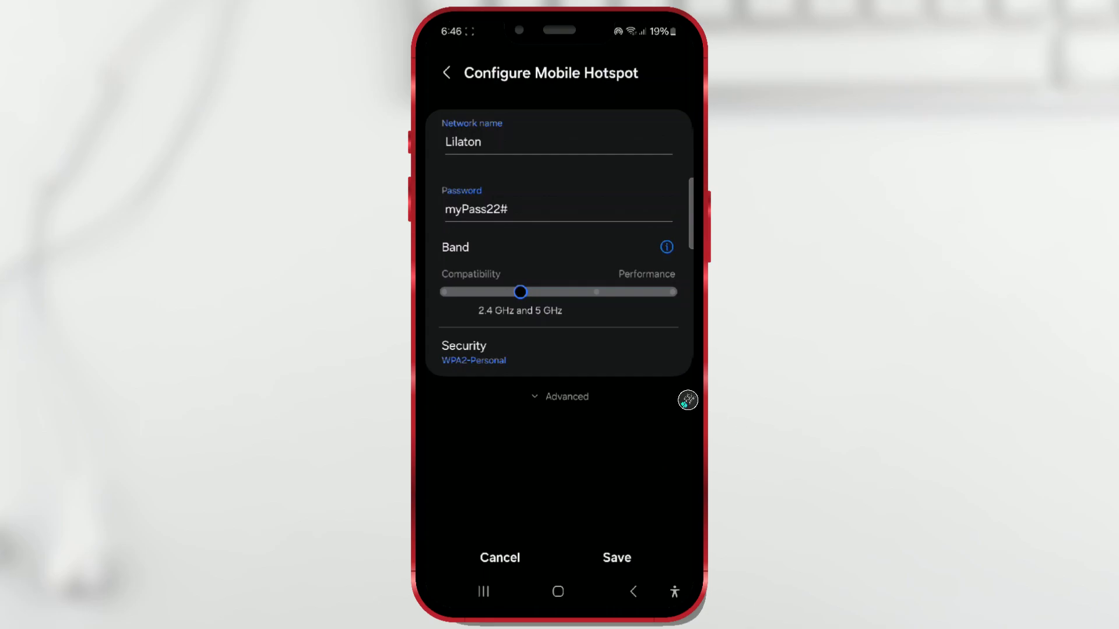
left_click_drag(519, 292, 597, 292)
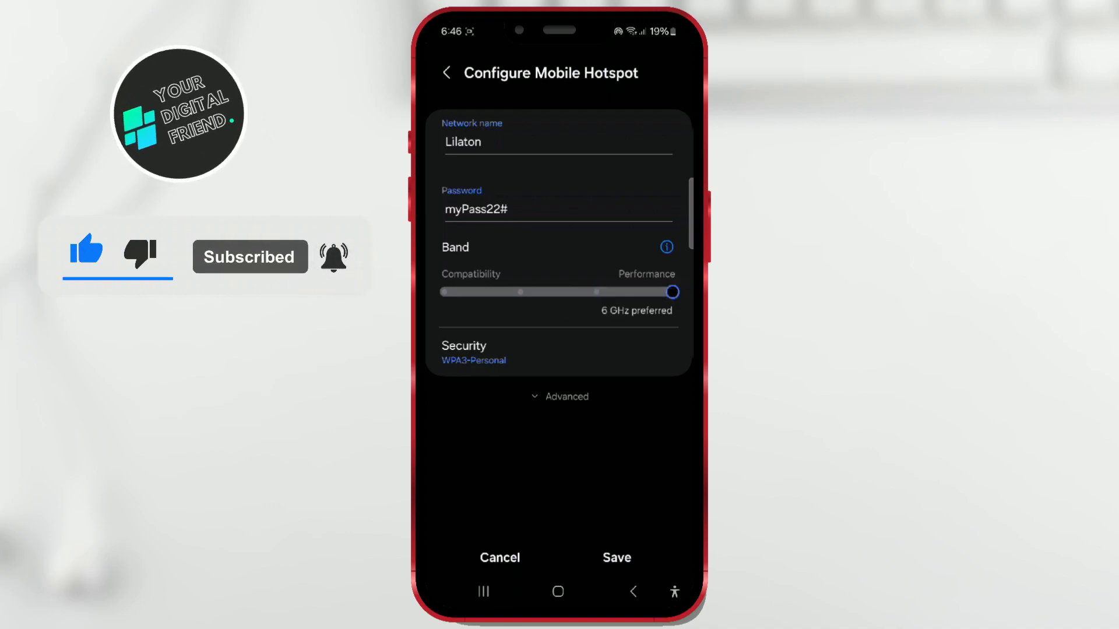
left_click_drag(670, 292, 578, 292)
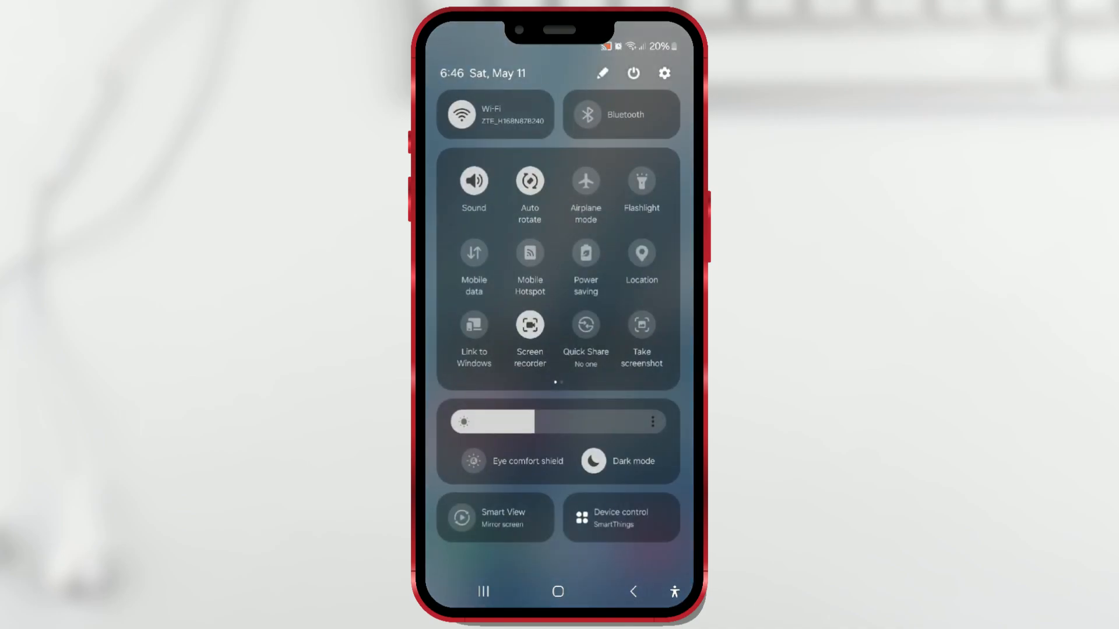
Step: Switch on Mobile Hotspot from the Quick Panel tile and open its settings page
left_click(529, 253)
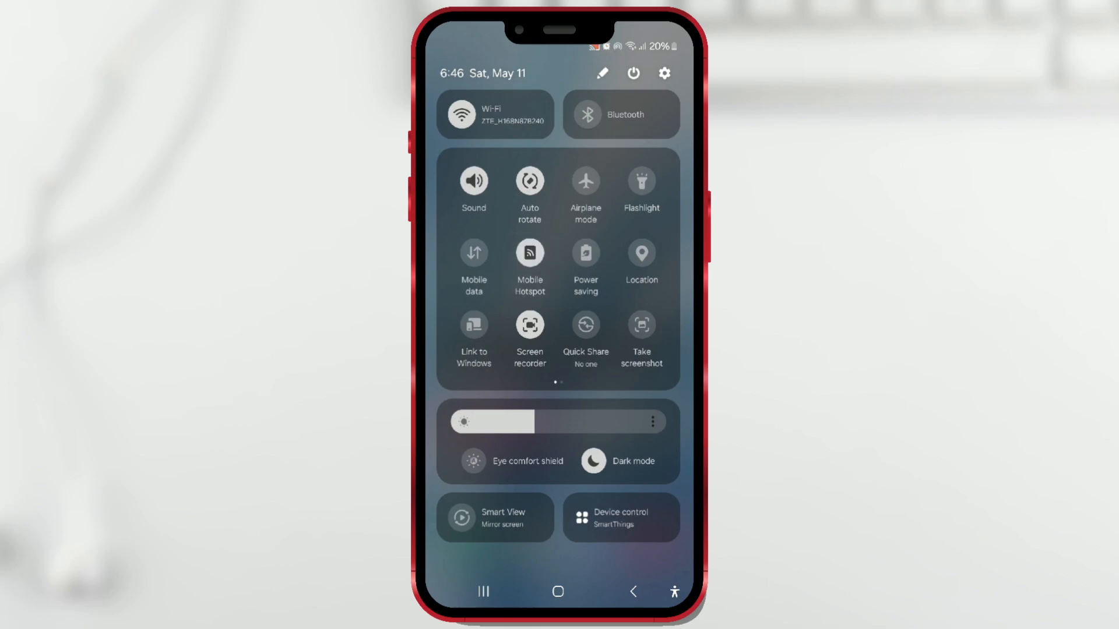
left_click(529, 254)
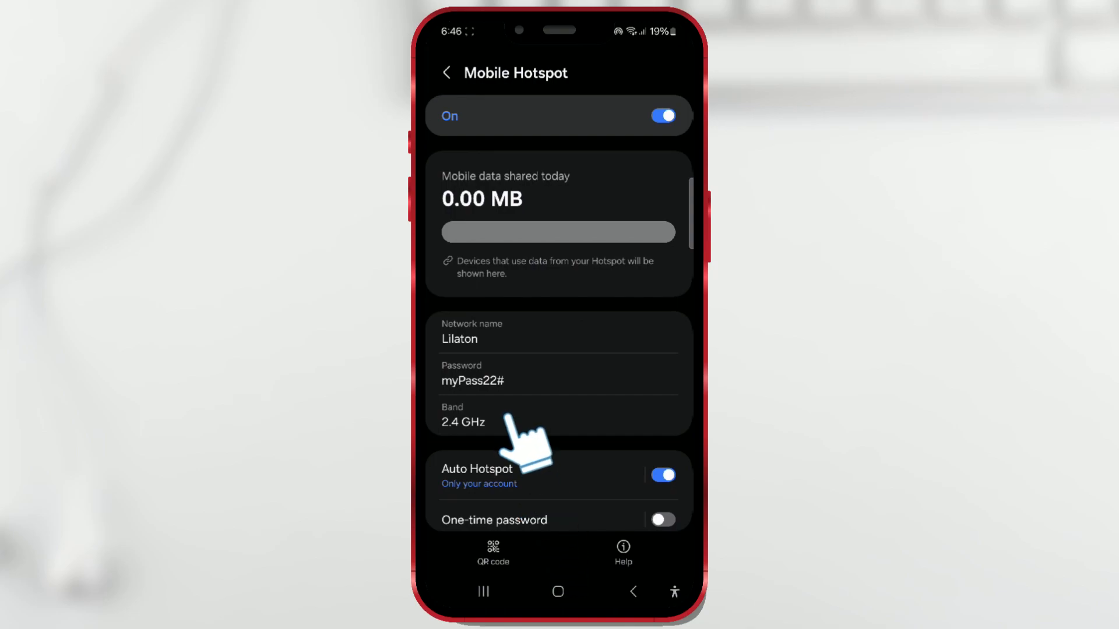
Step: Set the hotspot Band slider to the third stop, 5 GHz preferred
left_click(471, 416)
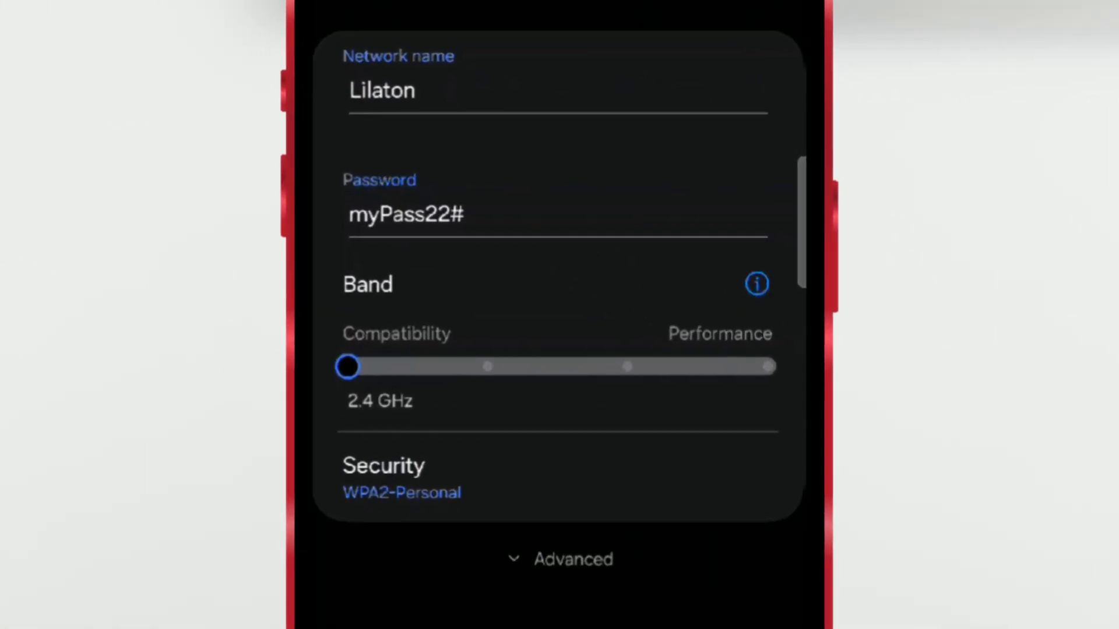
left_click_drag(347, 366, 487, 366)
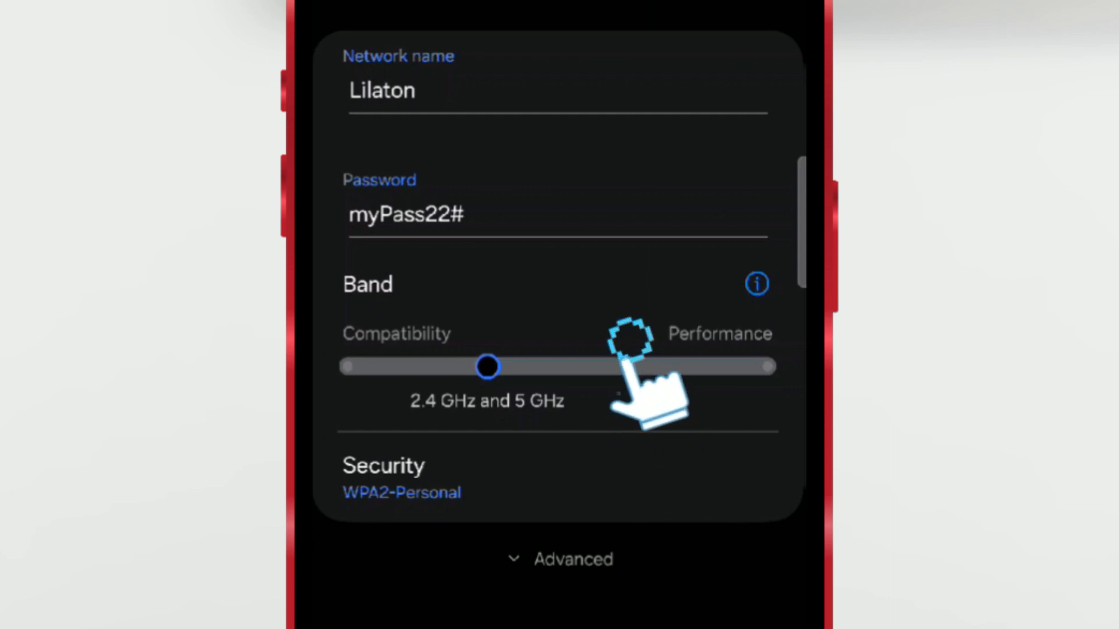
left_click_drag(487, 366, 627, 366)
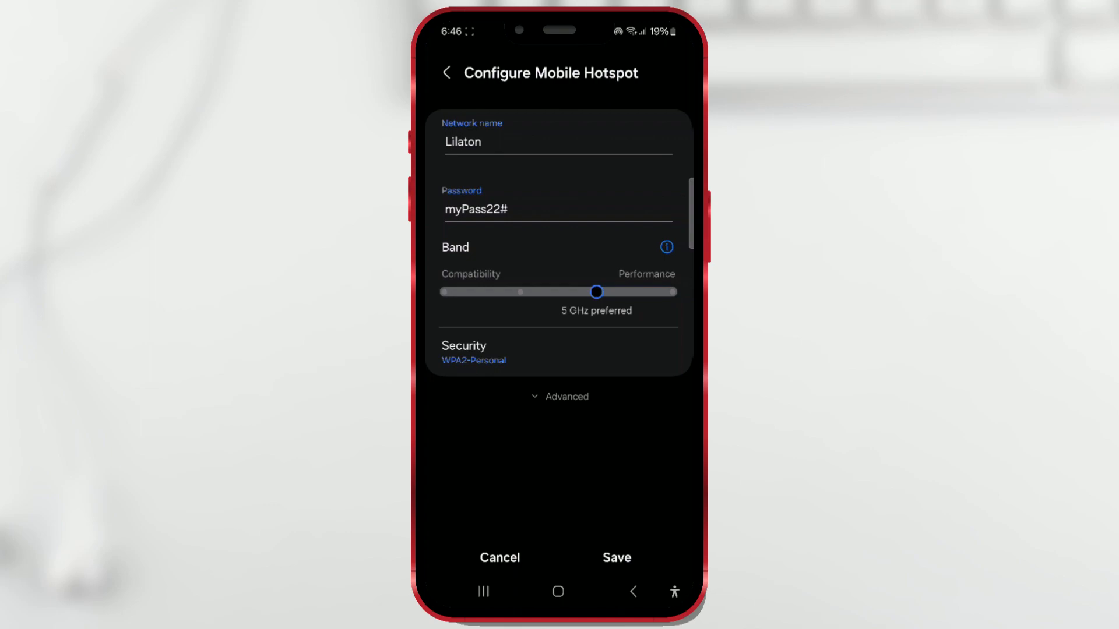
Step: Save the 5 GHz preferred band, accept the compatibility notice, and enable the hotspot
left_click(666, 247)
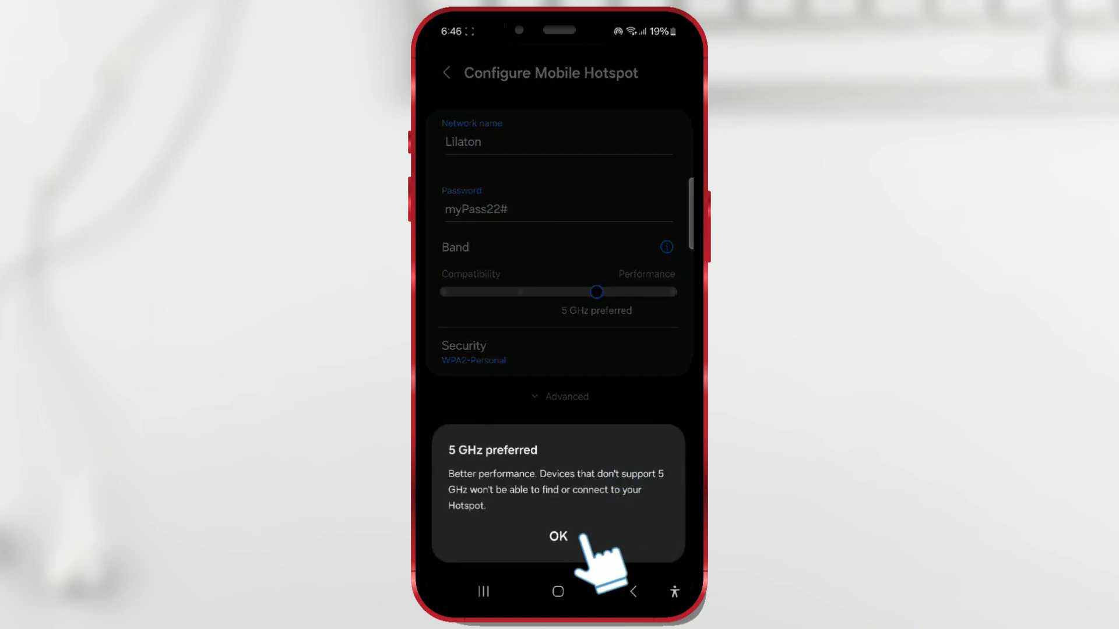
left_click(558, 536)
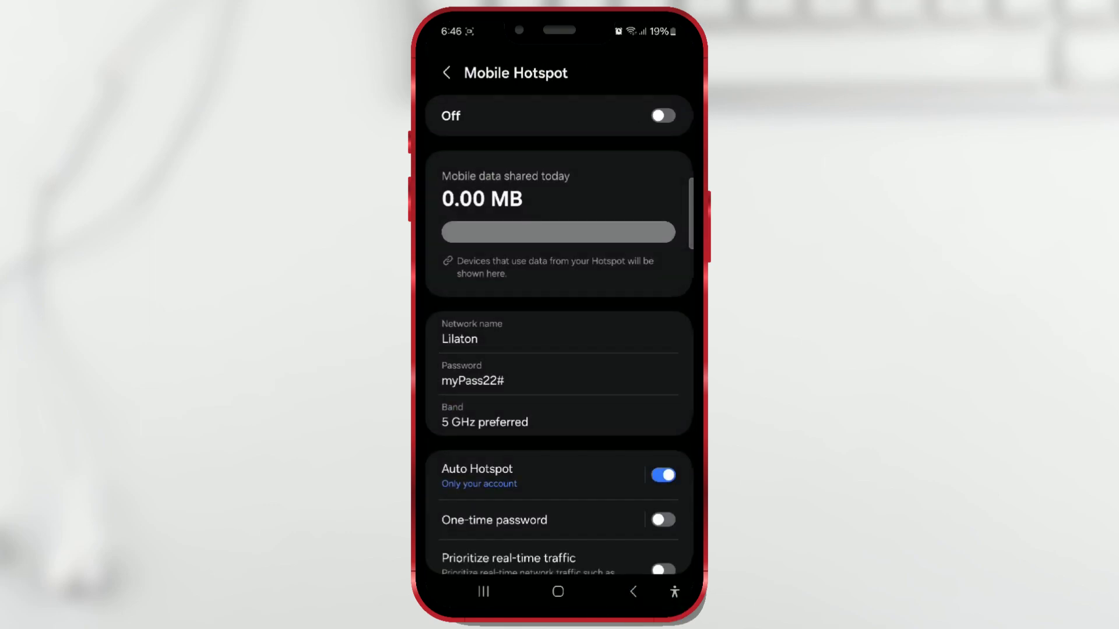
left_click(667, 116)
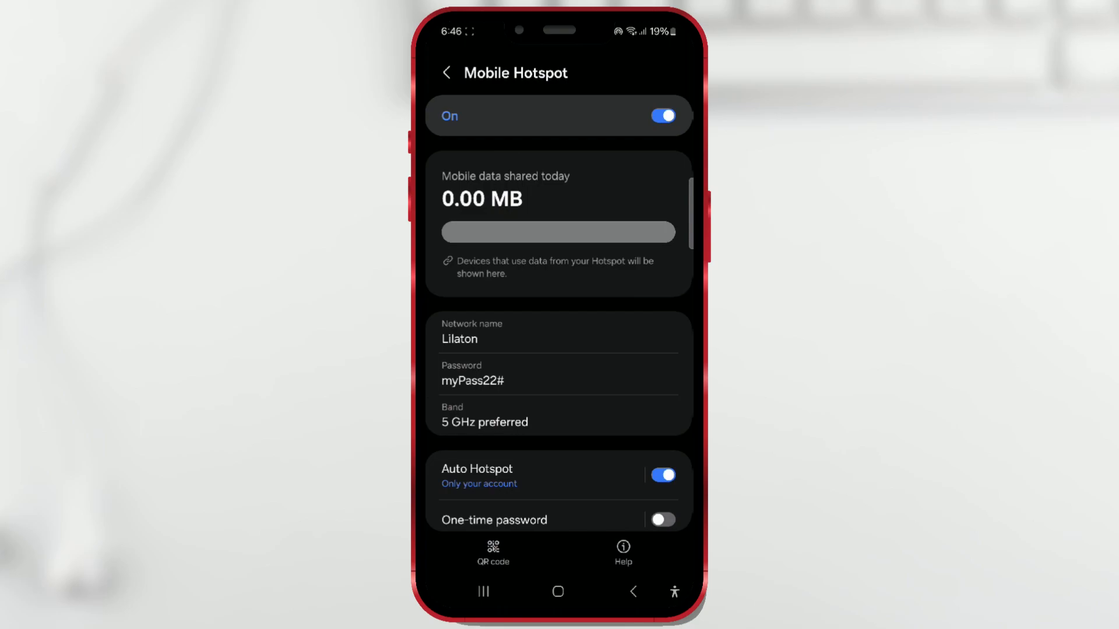